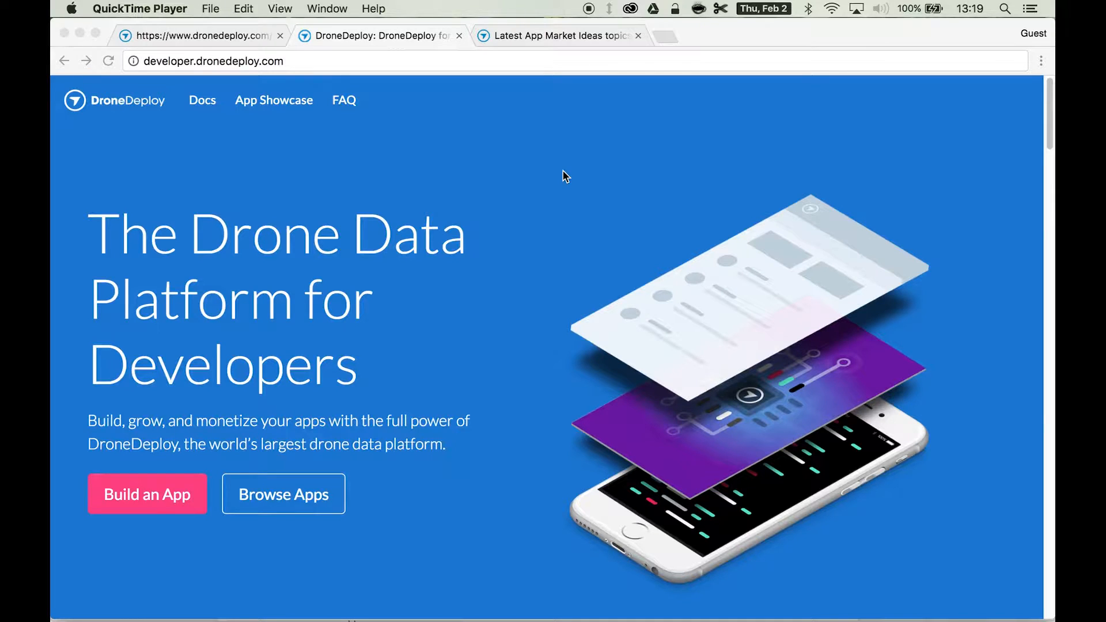
mouse_move(521, 80)
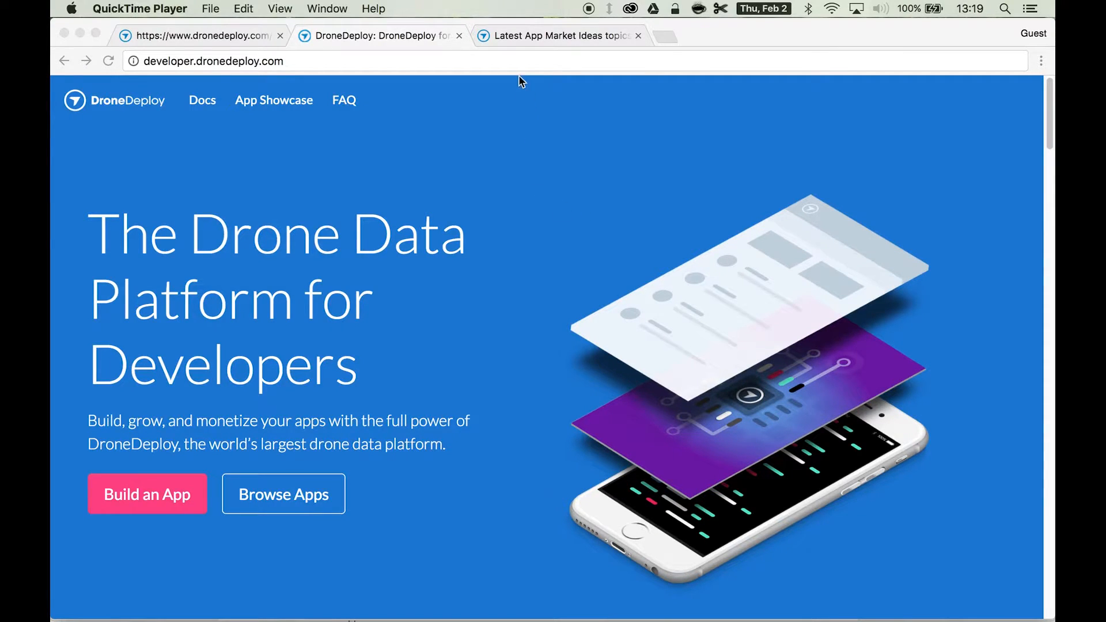
Browse the App Market Ideas topic list down to topics like Video Fly Through and Combining Multiple Maps
click(560, 35)
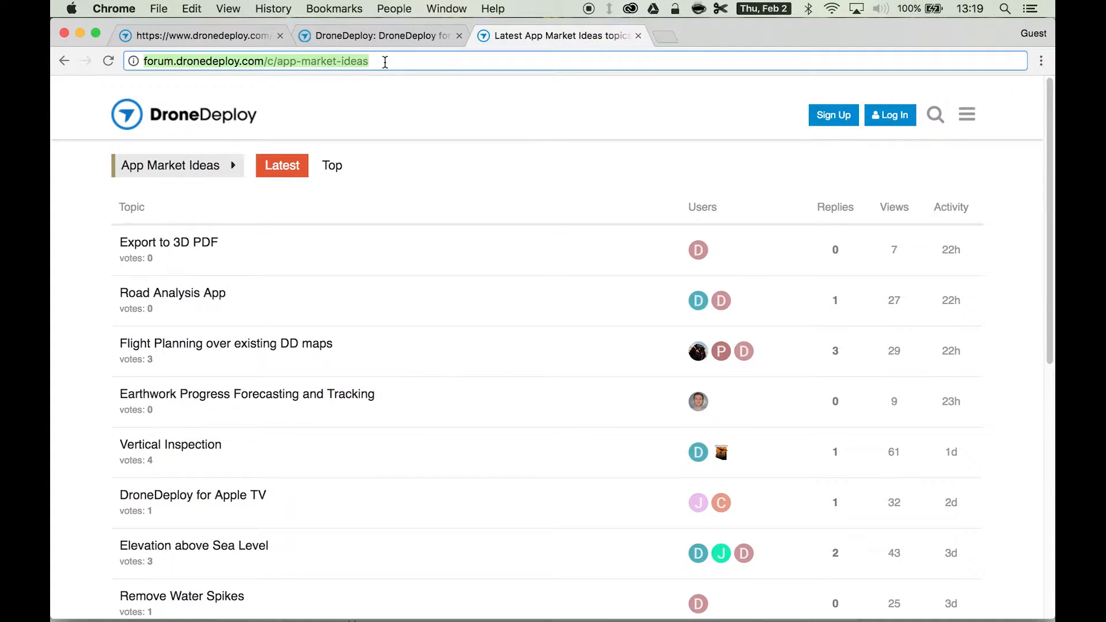
scroll(down, 3)
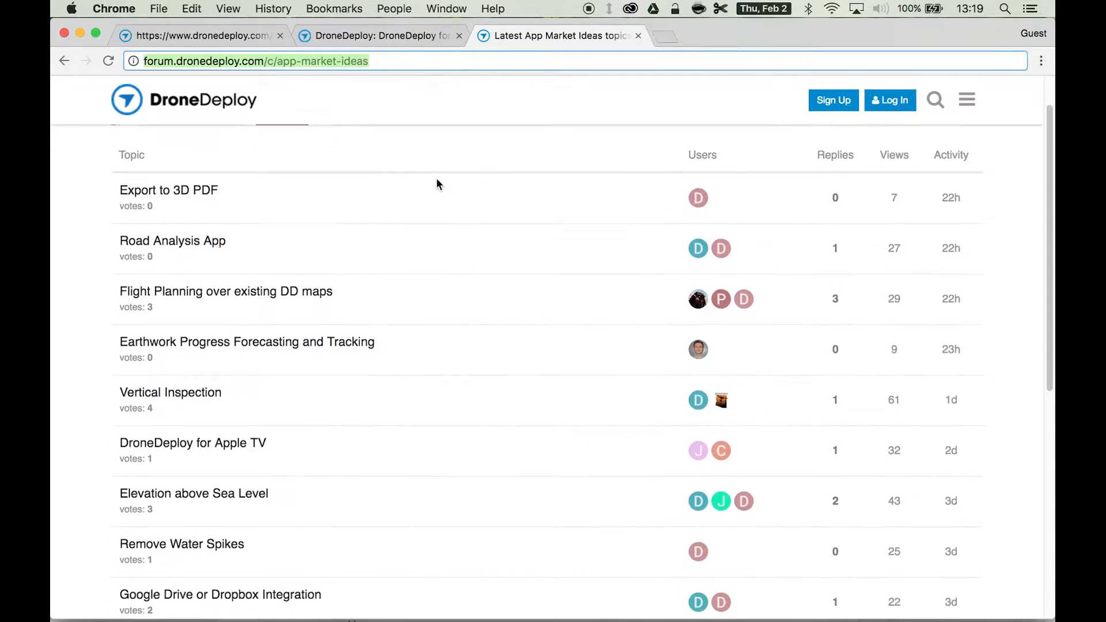
scroll(down, 3)
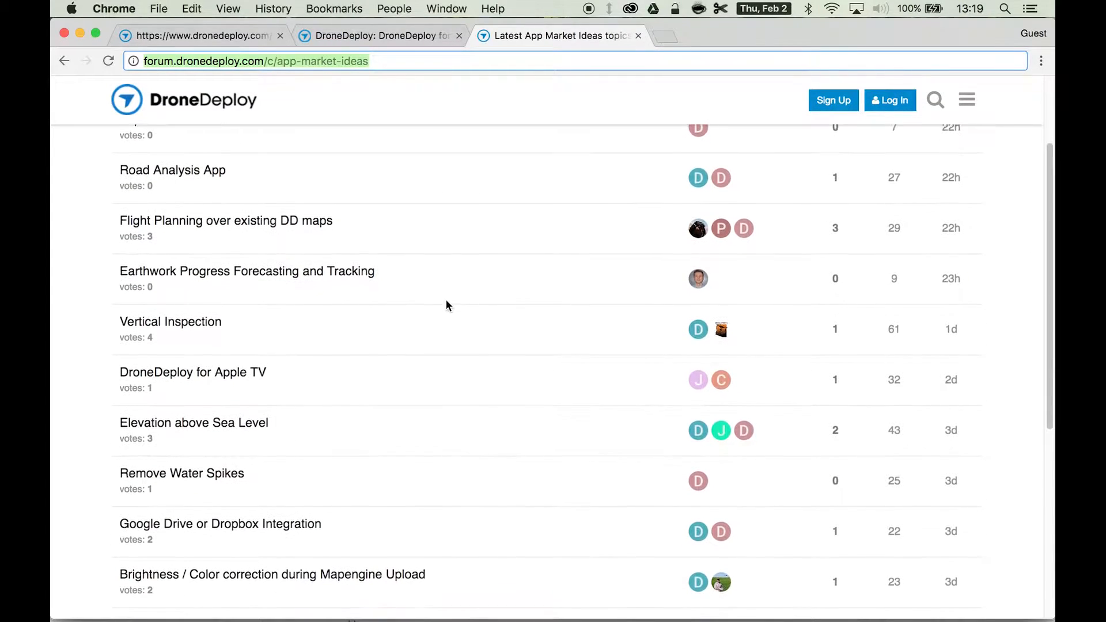
scroll(down, 3)
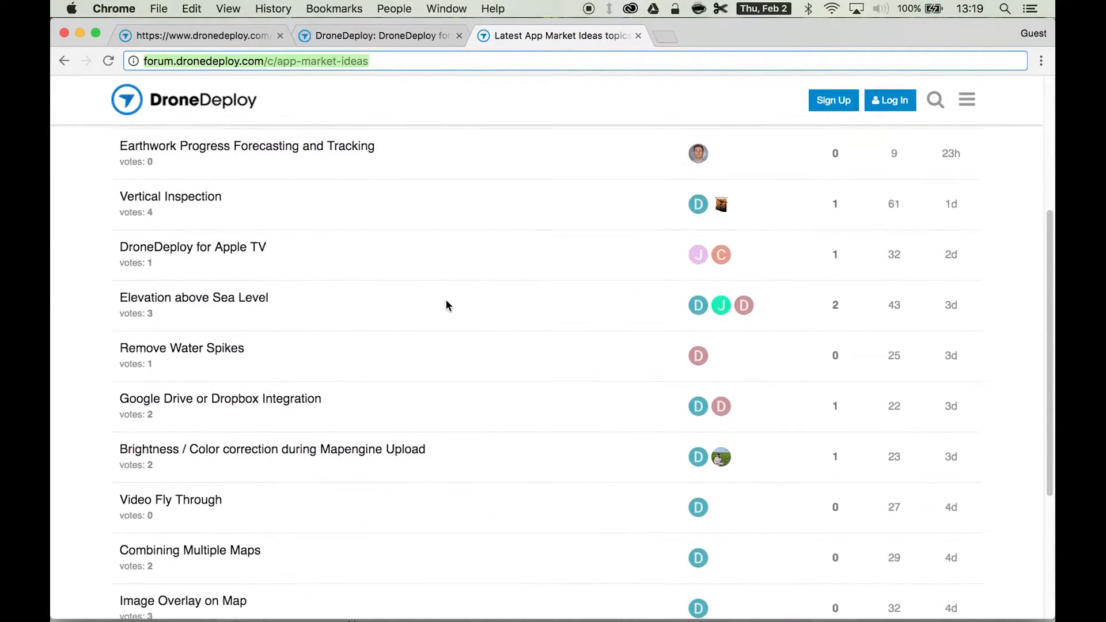
mouse_move(145, 554)
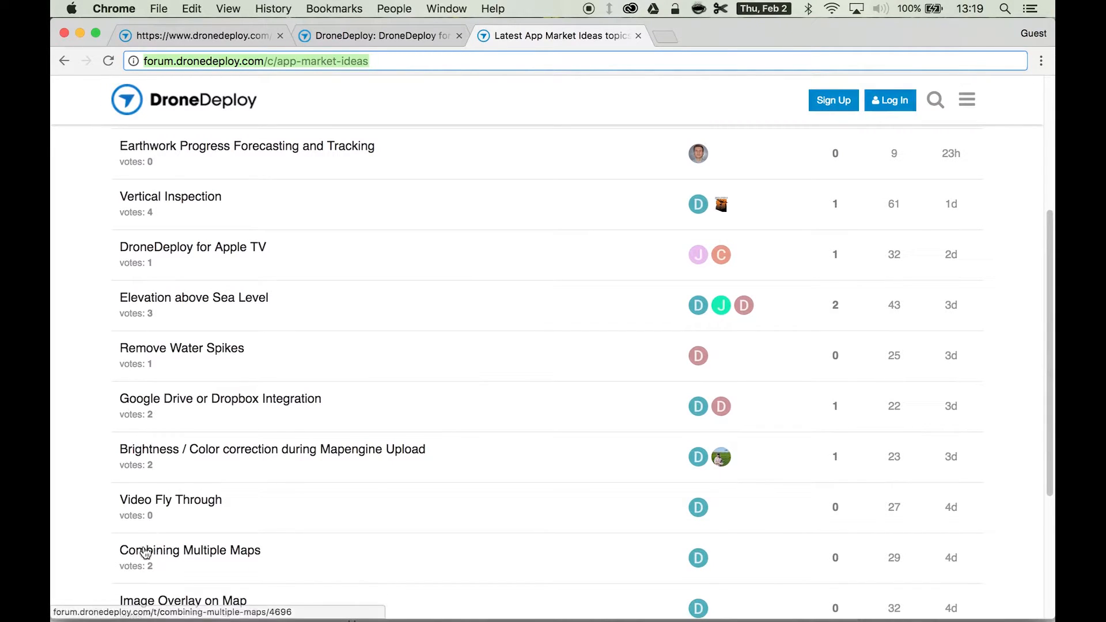
mouse_move(154, 196)
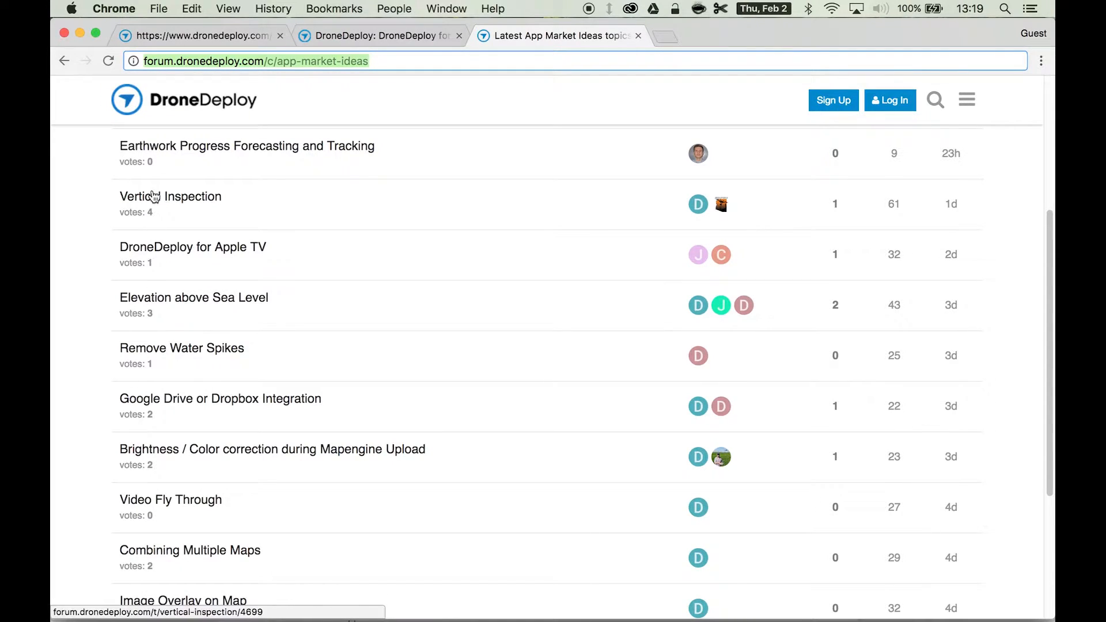
scroll(up, 3)
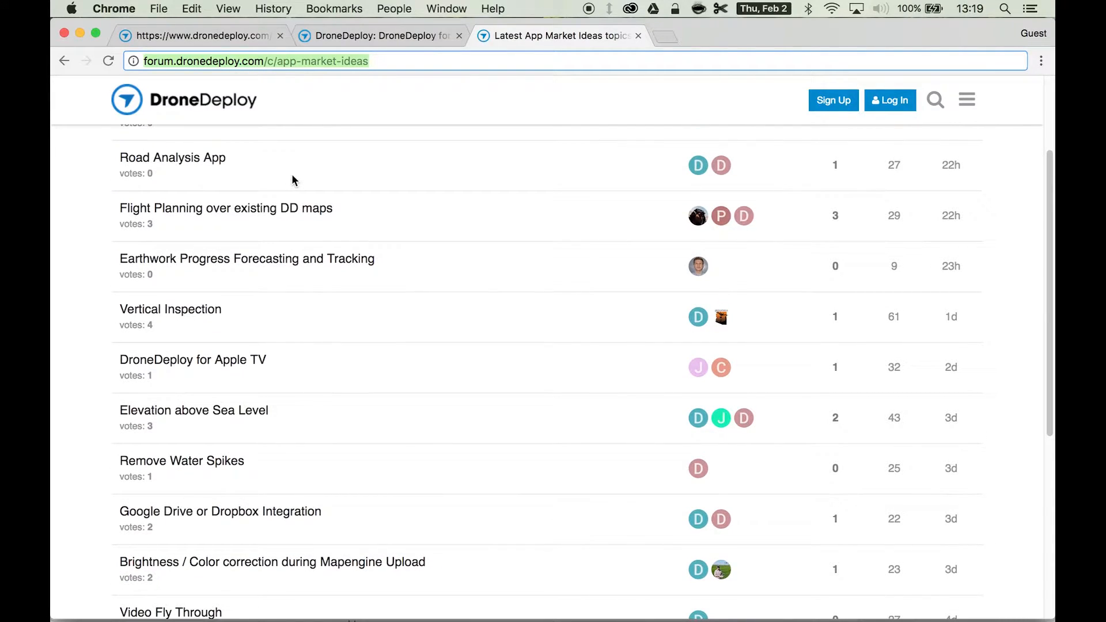
mouse_move(403, 252)
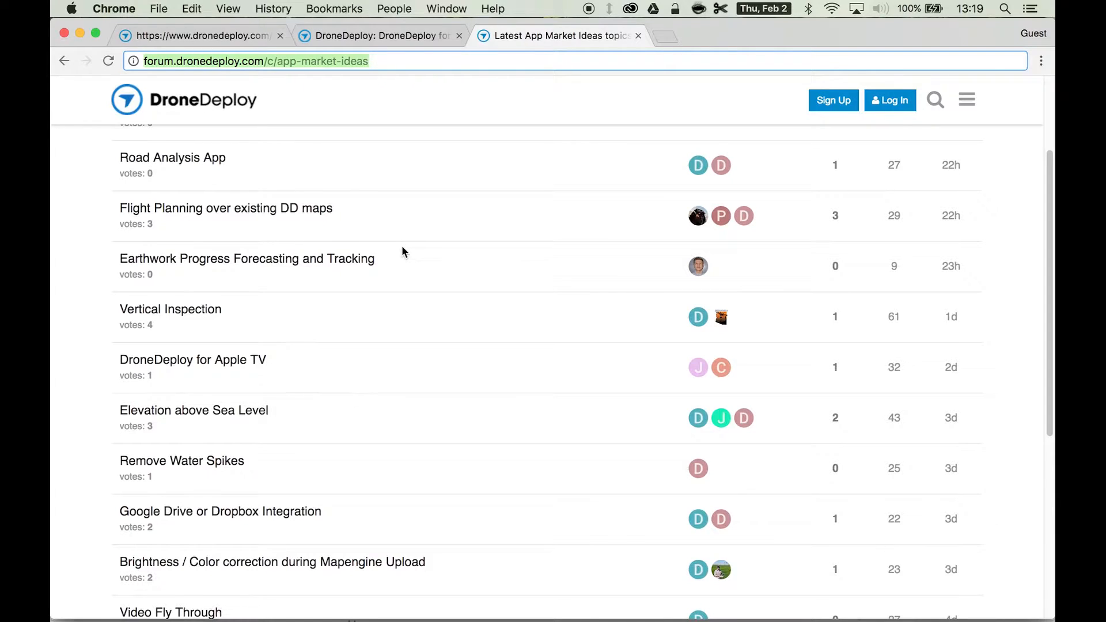
mouse_move(431, 323)
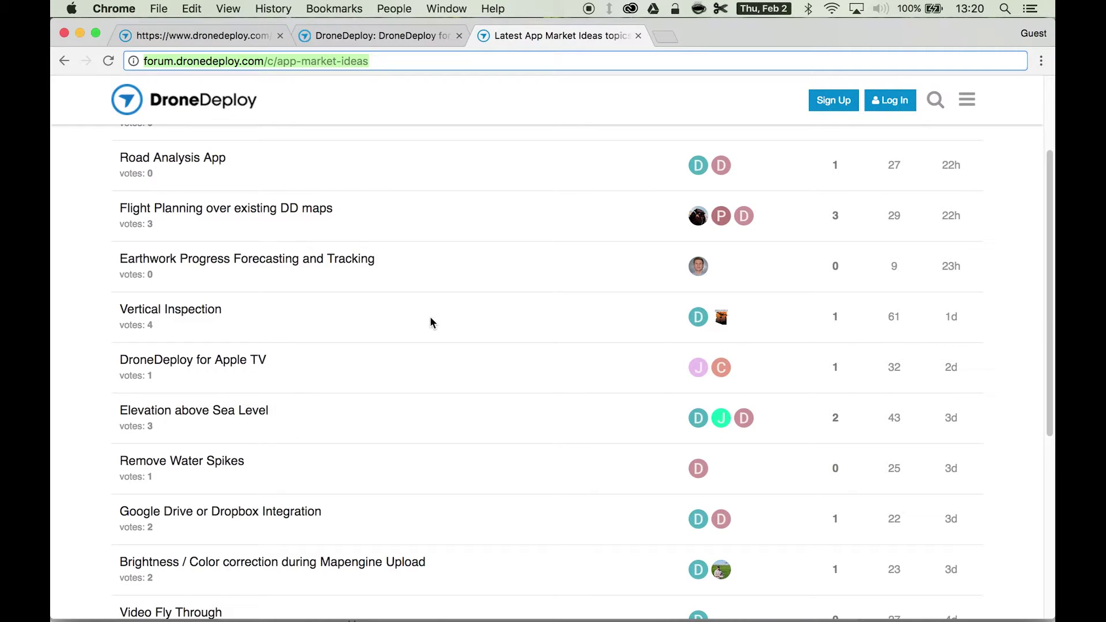
mouse_move(556, 332)
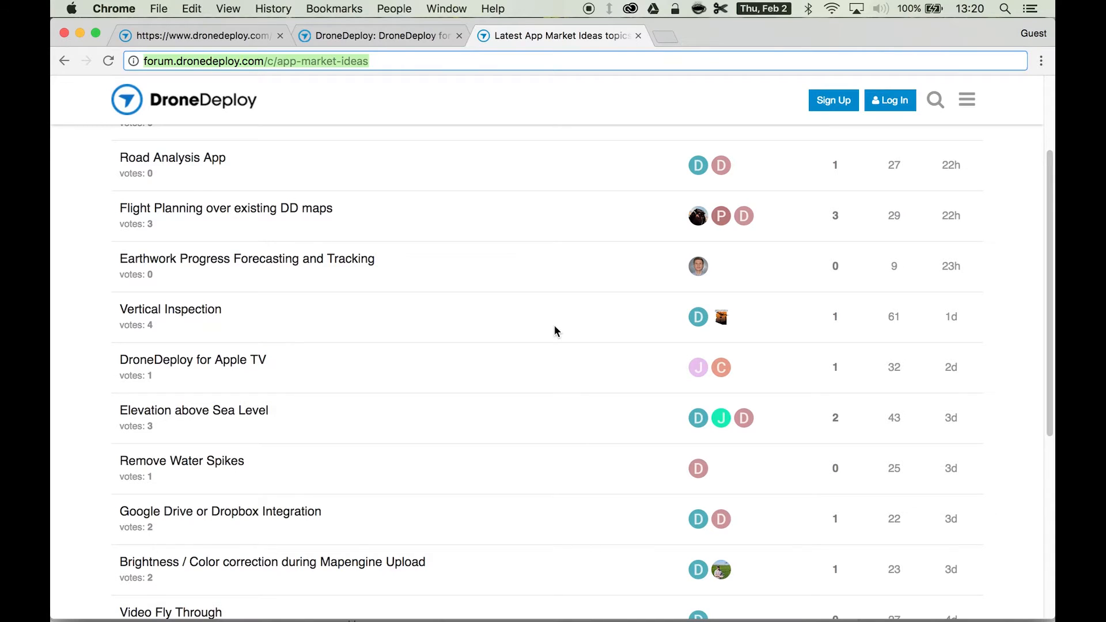
scroll(up, 3)
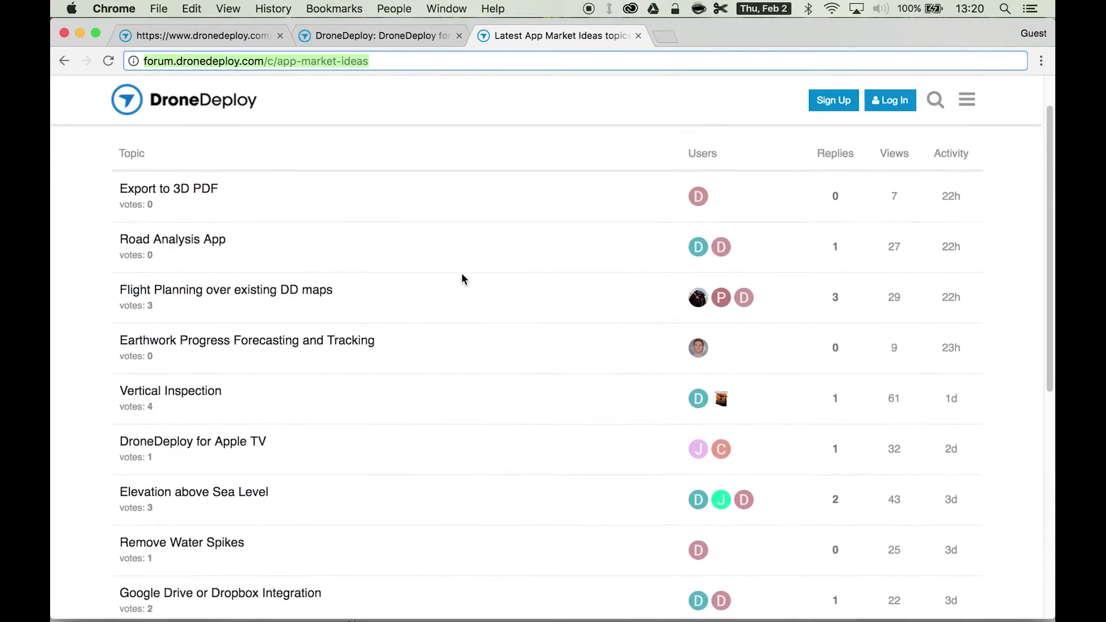
scroll(down, 3)
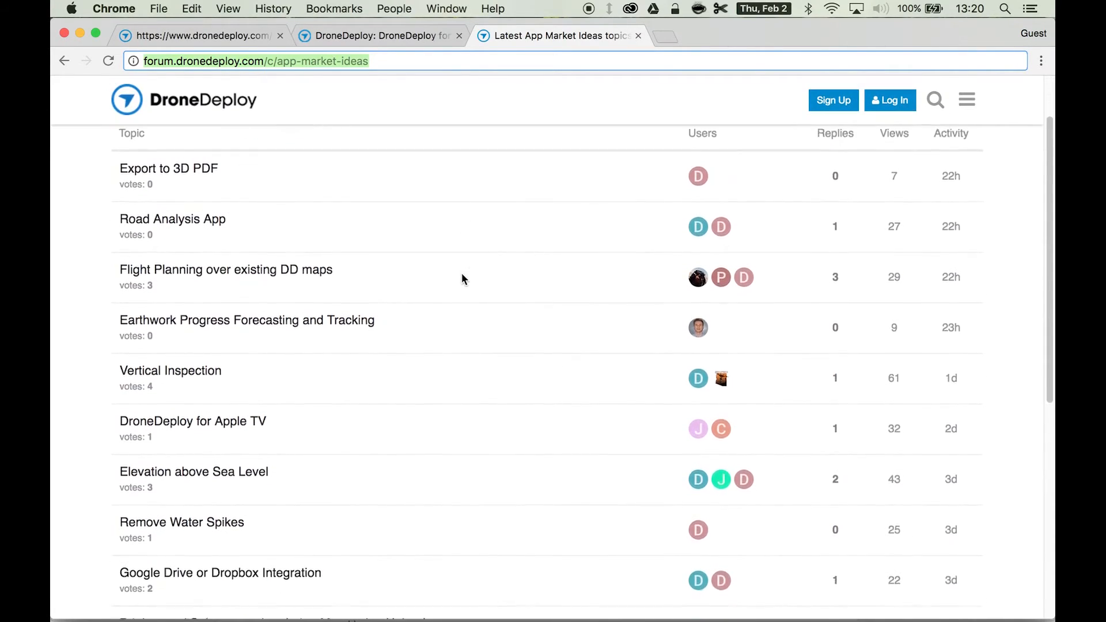
scroll(down, 3)
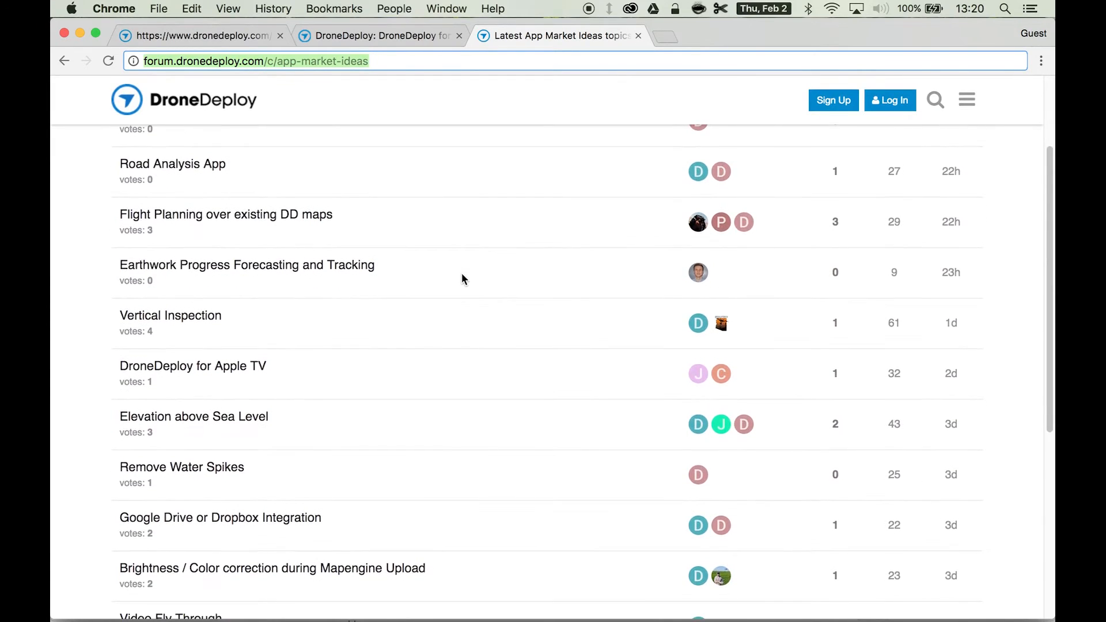
scroll(down, 3)
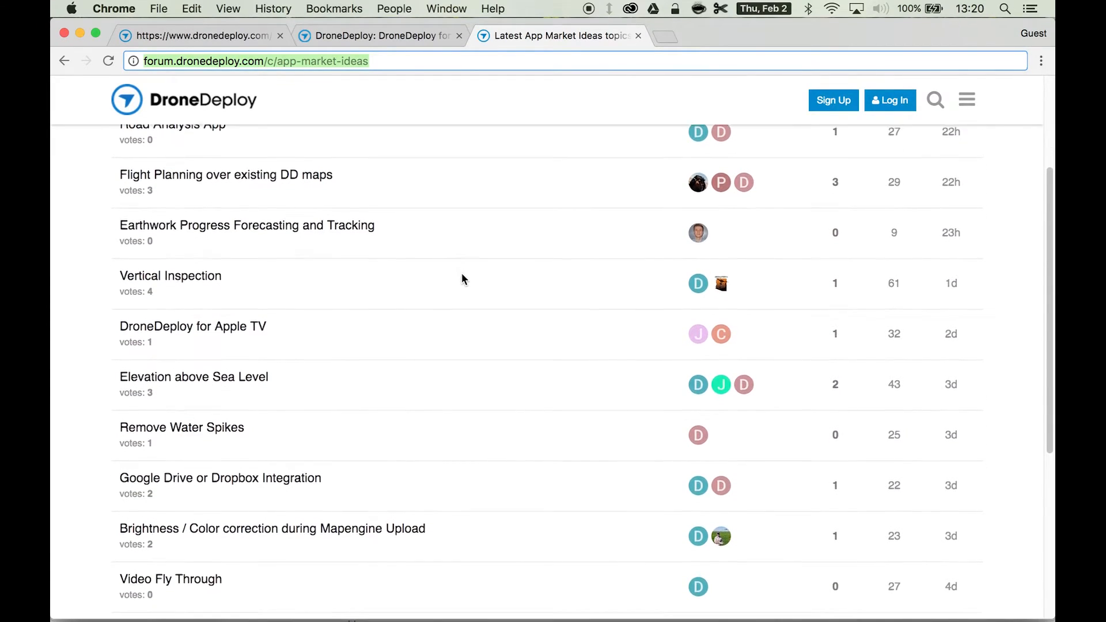
scroll(down, 3)
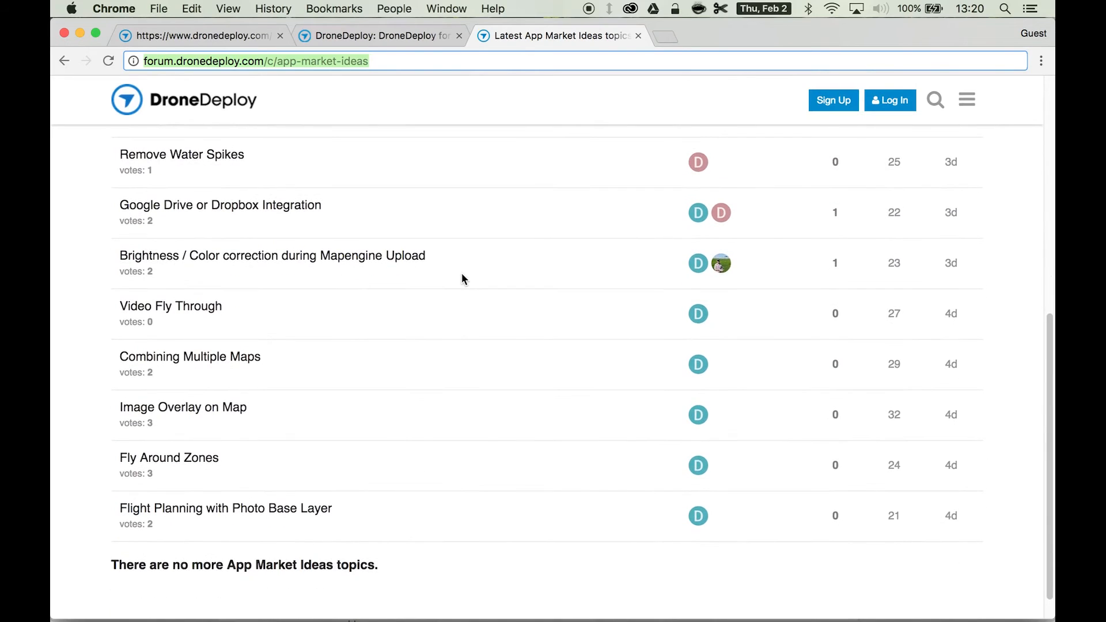
scroll(up, 3)
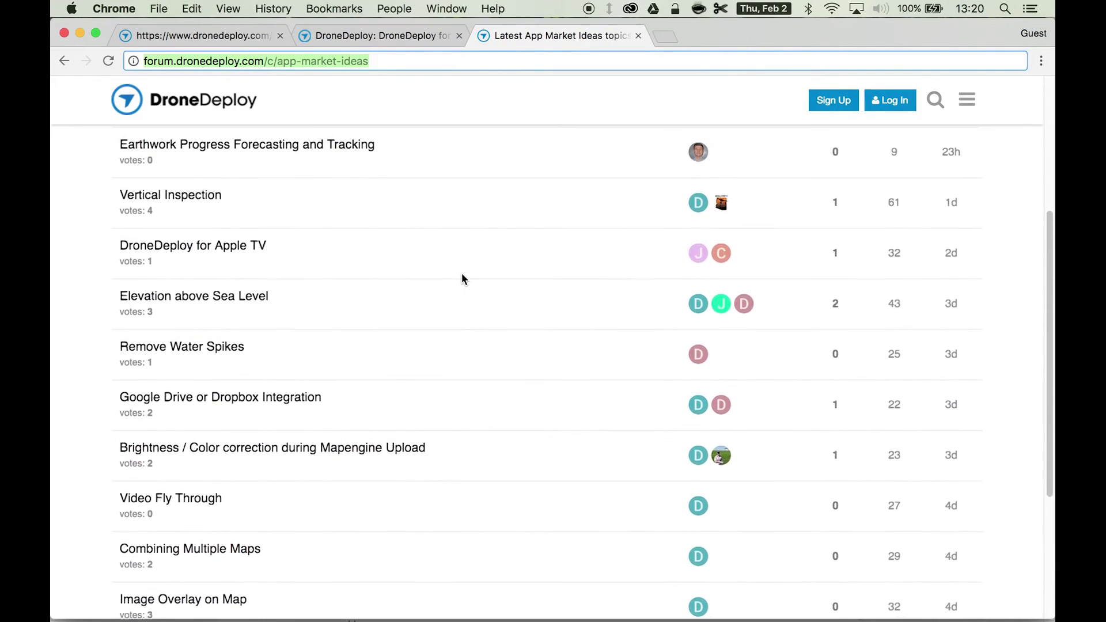
scroll(up, 3)
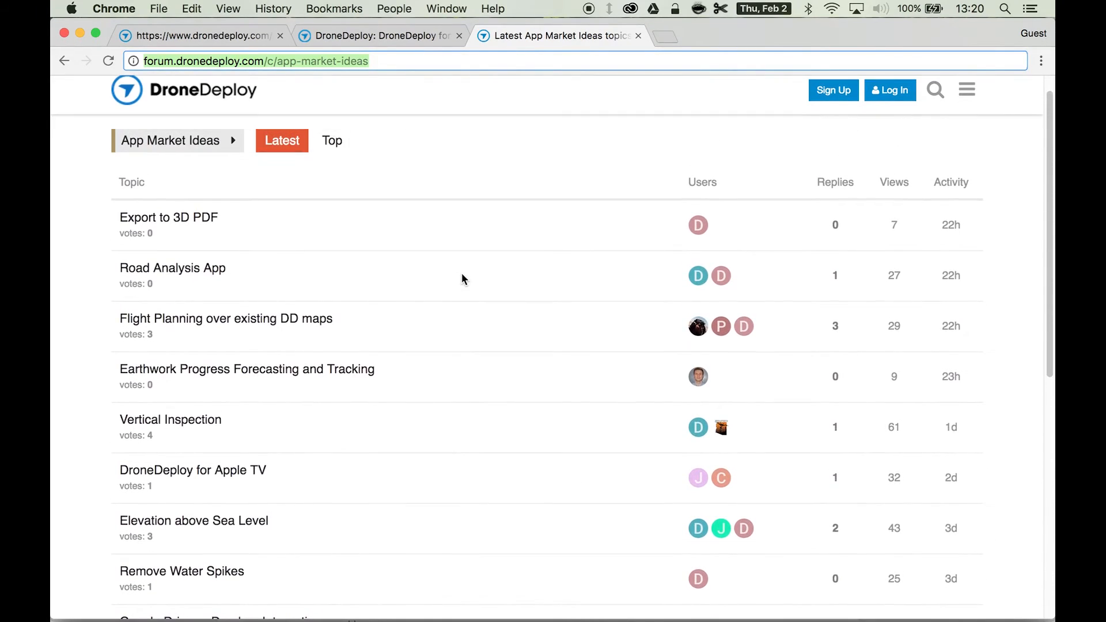